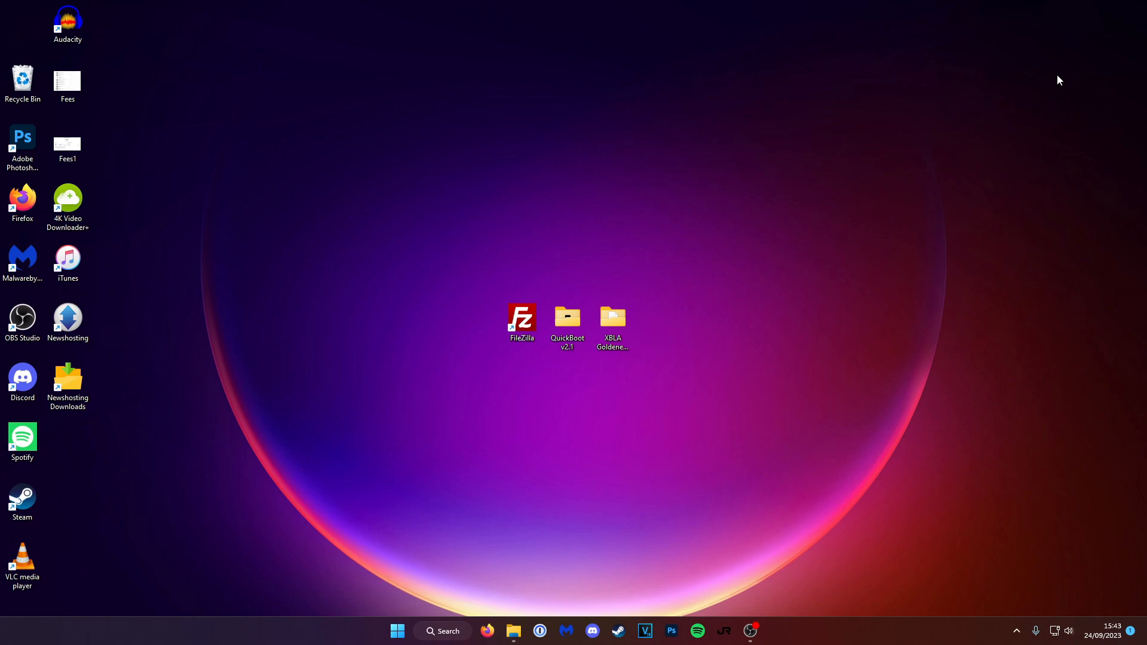
pyautogui.moveTo(910, 271)
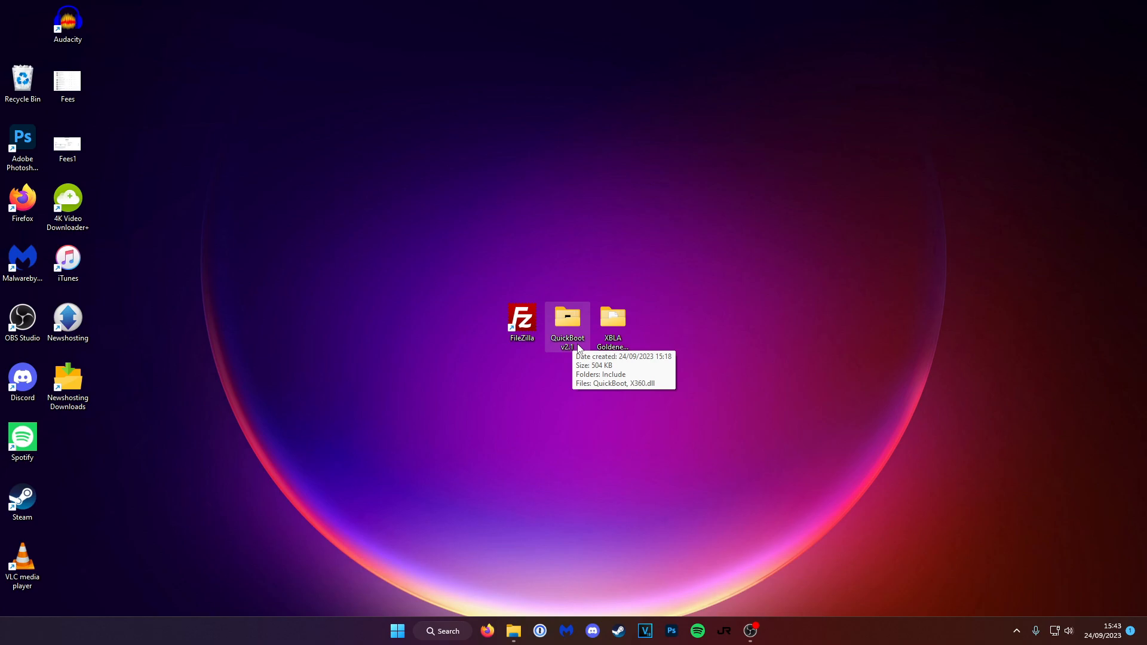
# Launch the QuickBoot application from the QuickBoot v2.1 folder.
pyautogui.doubleClick(567, 324)
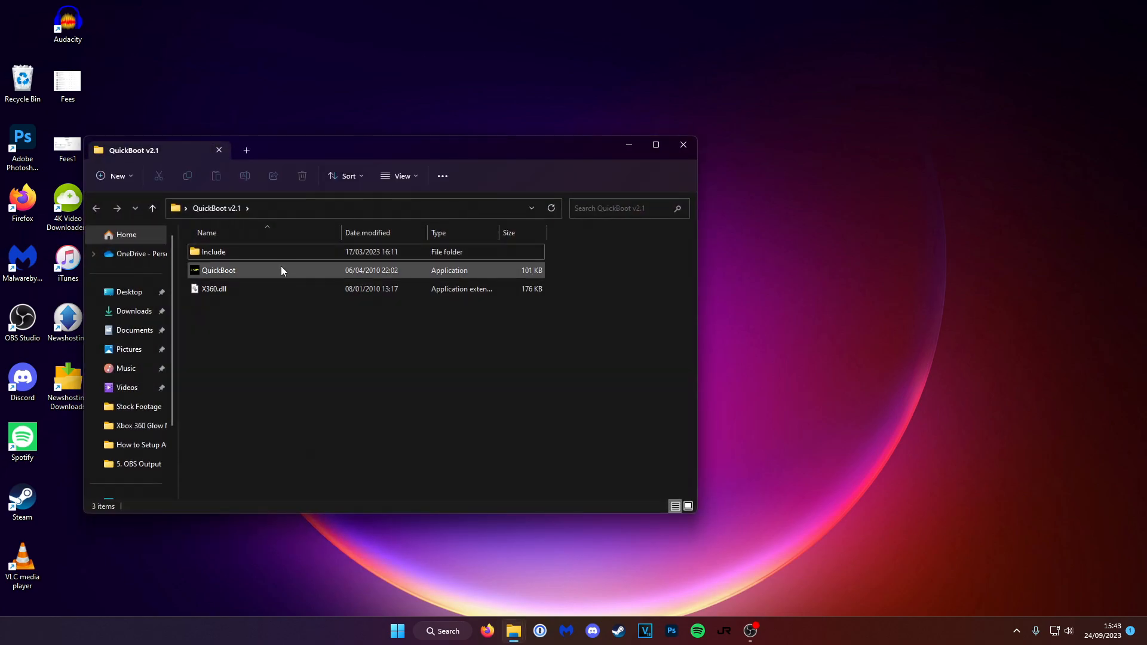
pyautogui.doubleClick(219, 270)
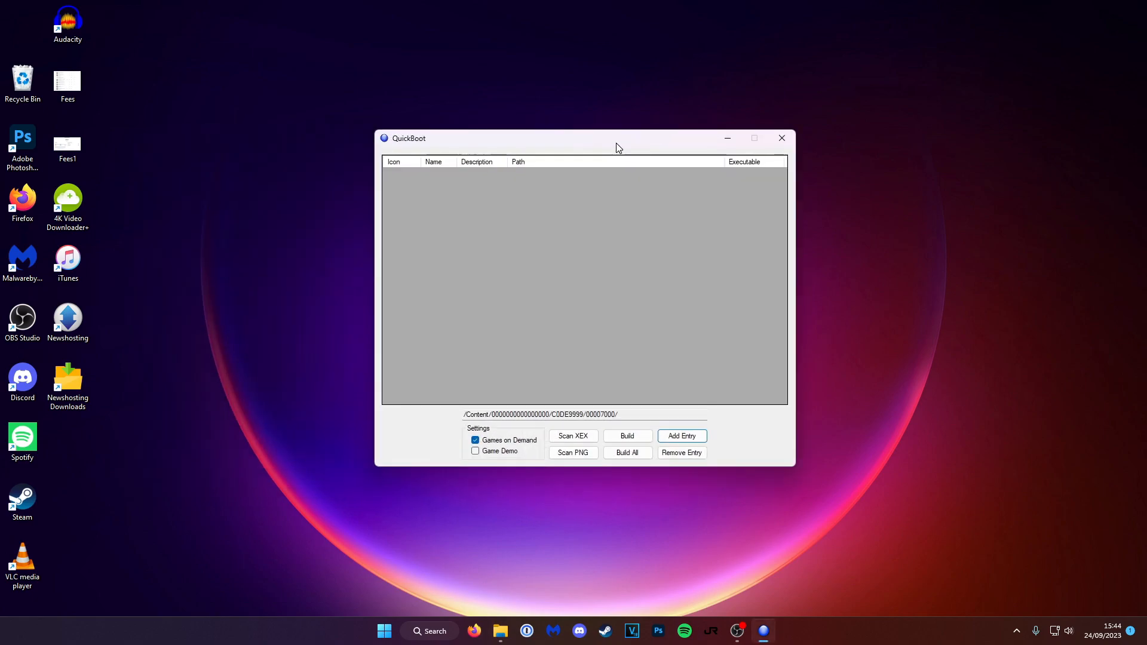
pyautogui.moveTo(680, 436)
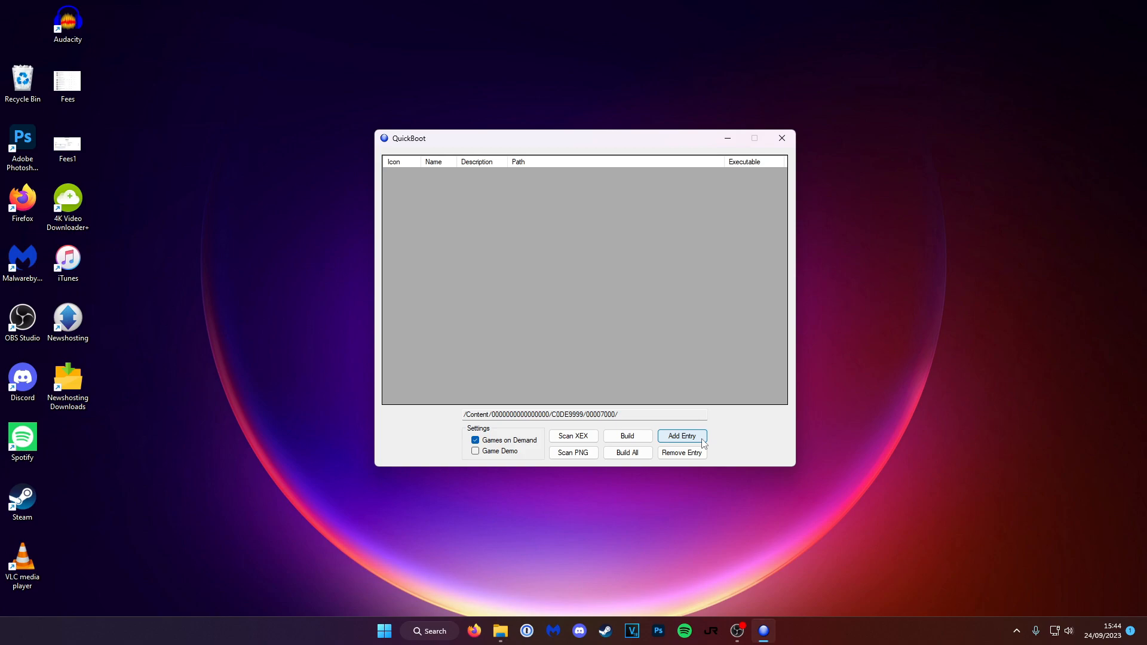
# Add a new entry to the list and rename its Game Name to 'GoldenEye 007'.
pyautogui.click(680, 436)
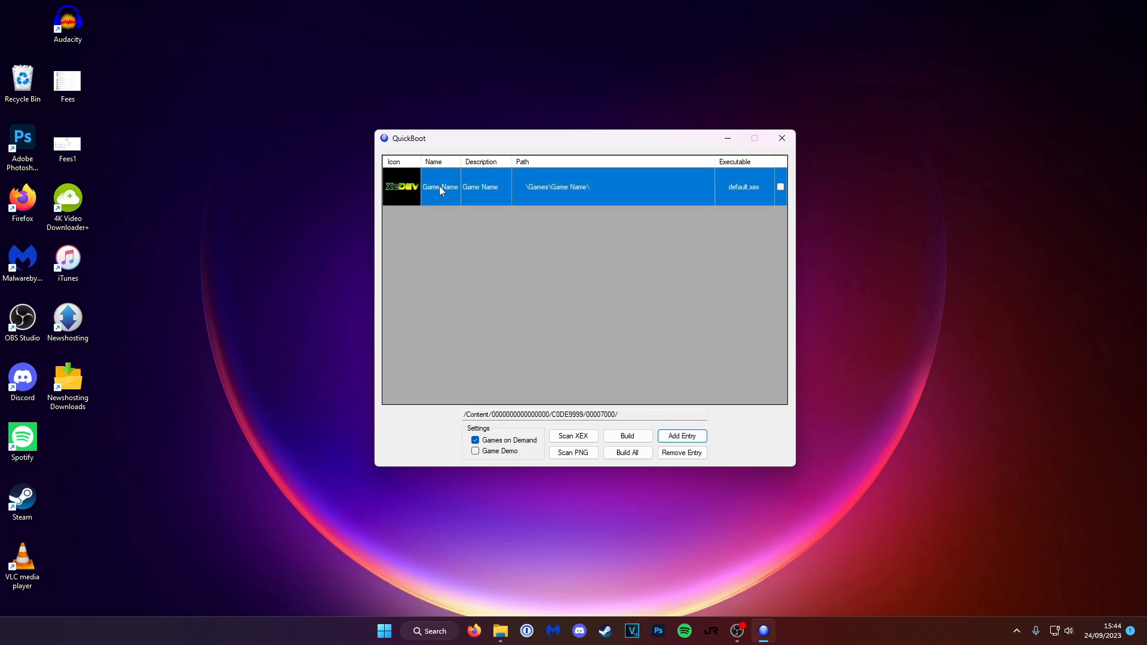
pyautogui.moveTo(647, 213)
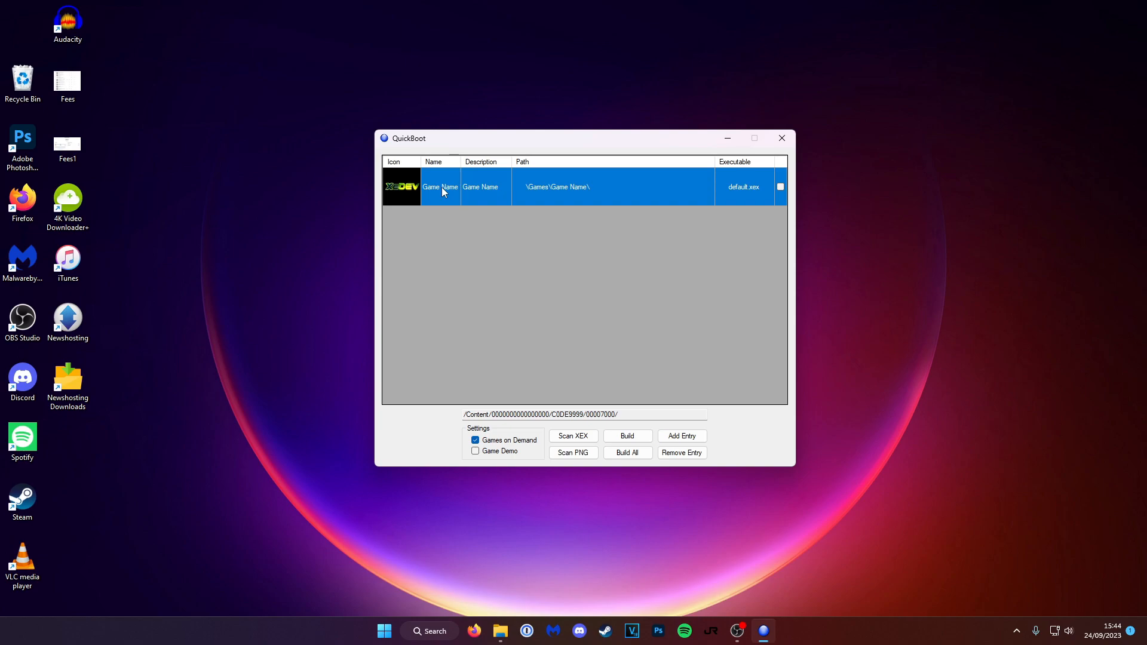
pyautogui.doubleClick(441, 187)
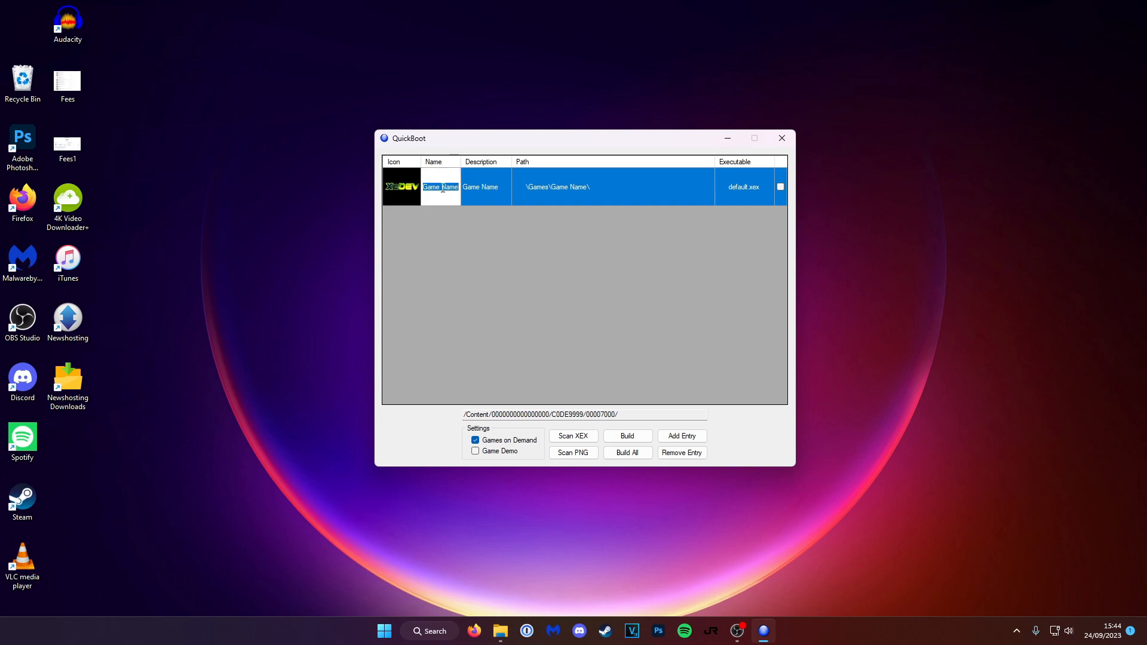
pyautogui.write('Golden')
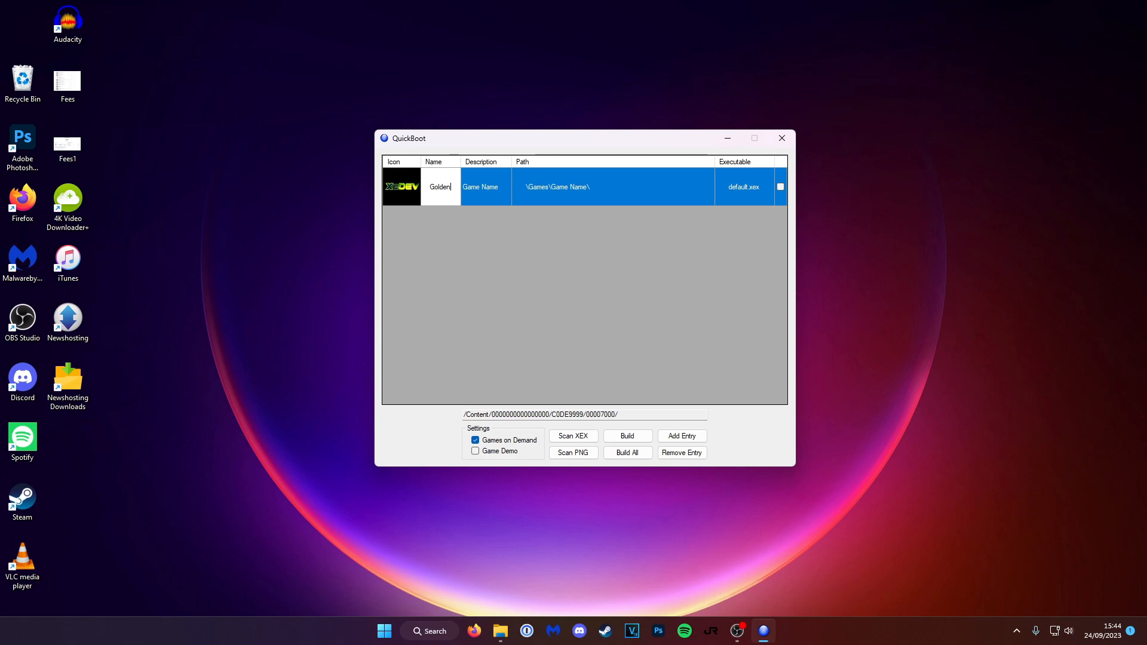
pyautogui.write('Eye 007')
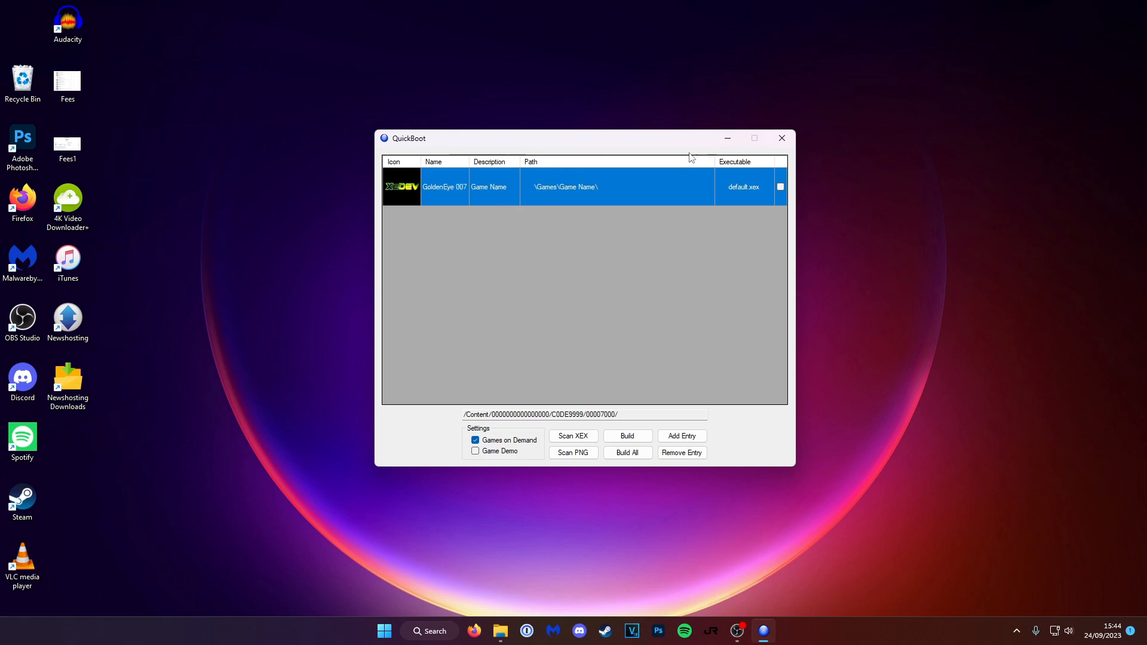
pyautogui.moveTo(544, 342)
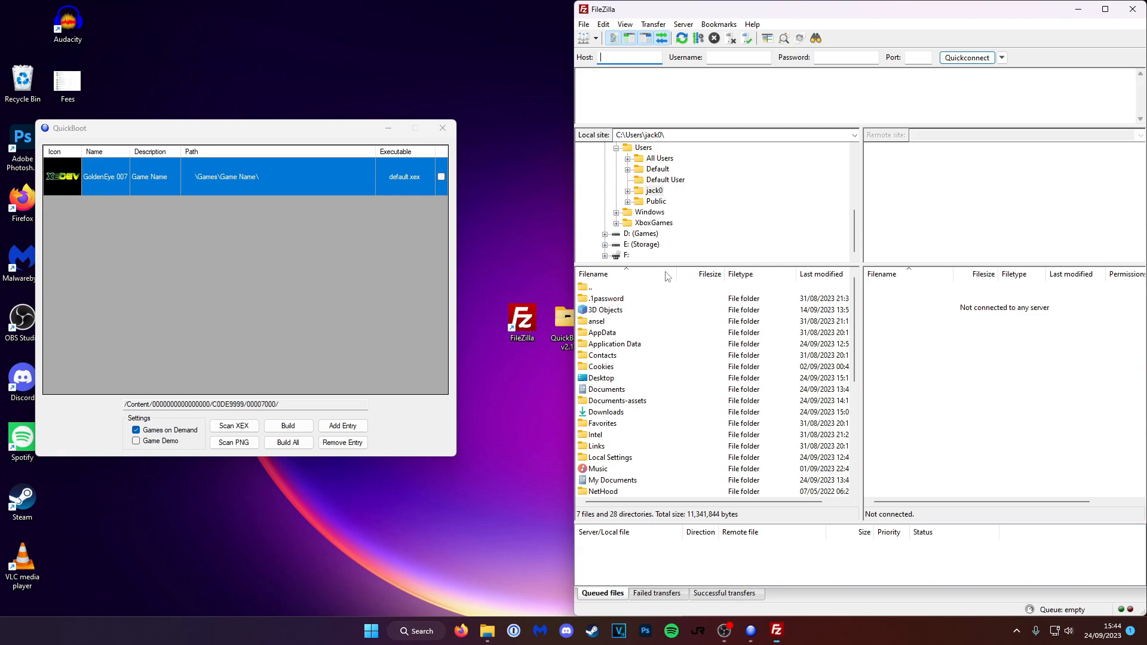
# Connect to the saved XboxRGH site, browse into XBLA Goldeneye 007 and select its remote path.
pyautogui.click(584, 37)
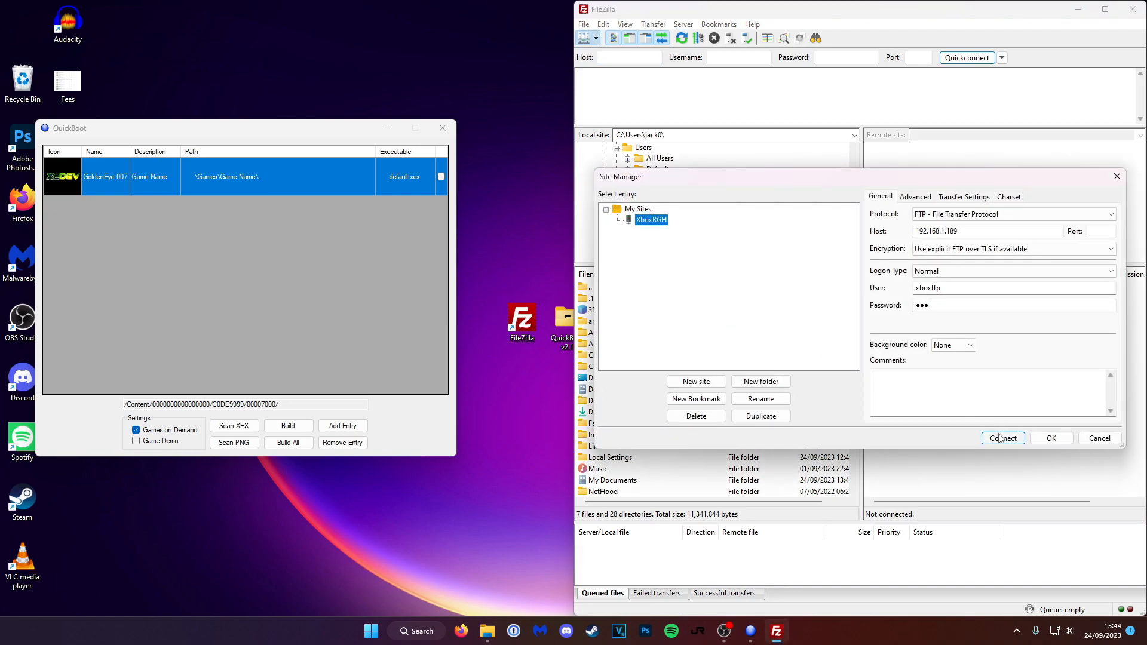
pyautogui.click(1002, 438)
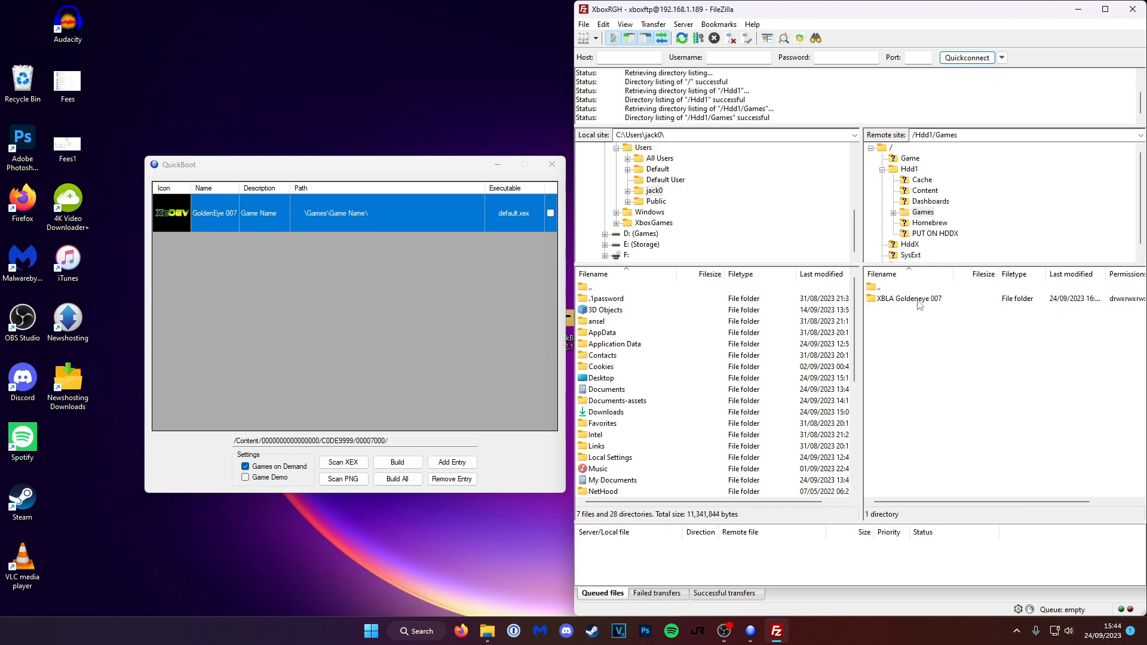
pyautogui.doubleClick(910, 299)
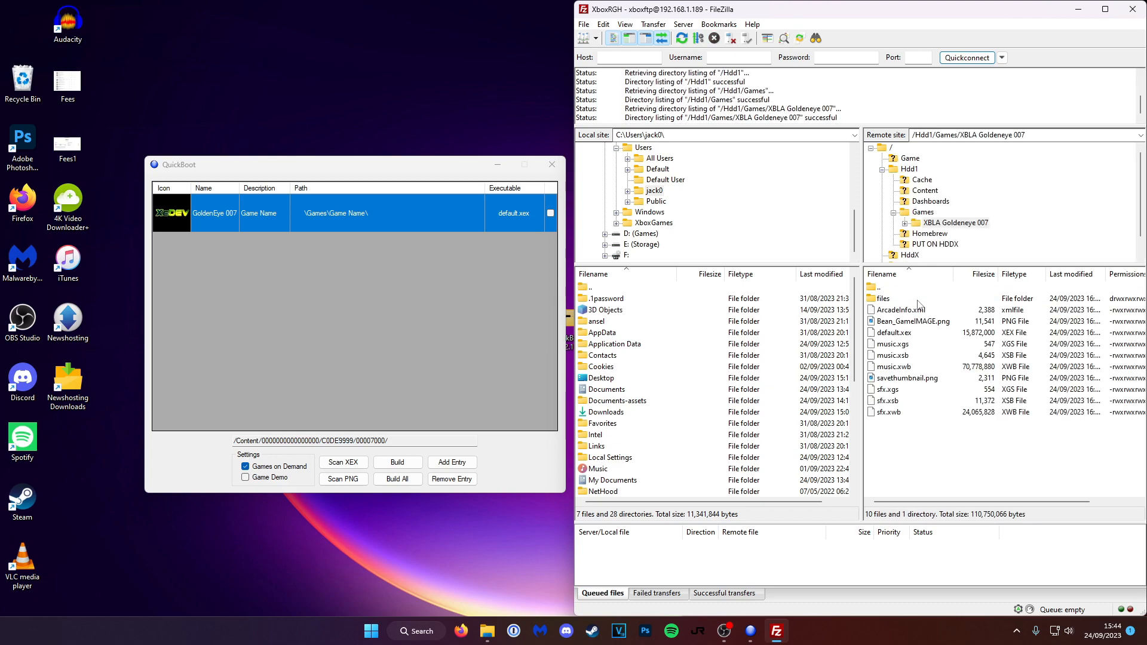
pyautogui.tripleClick(968, 136)
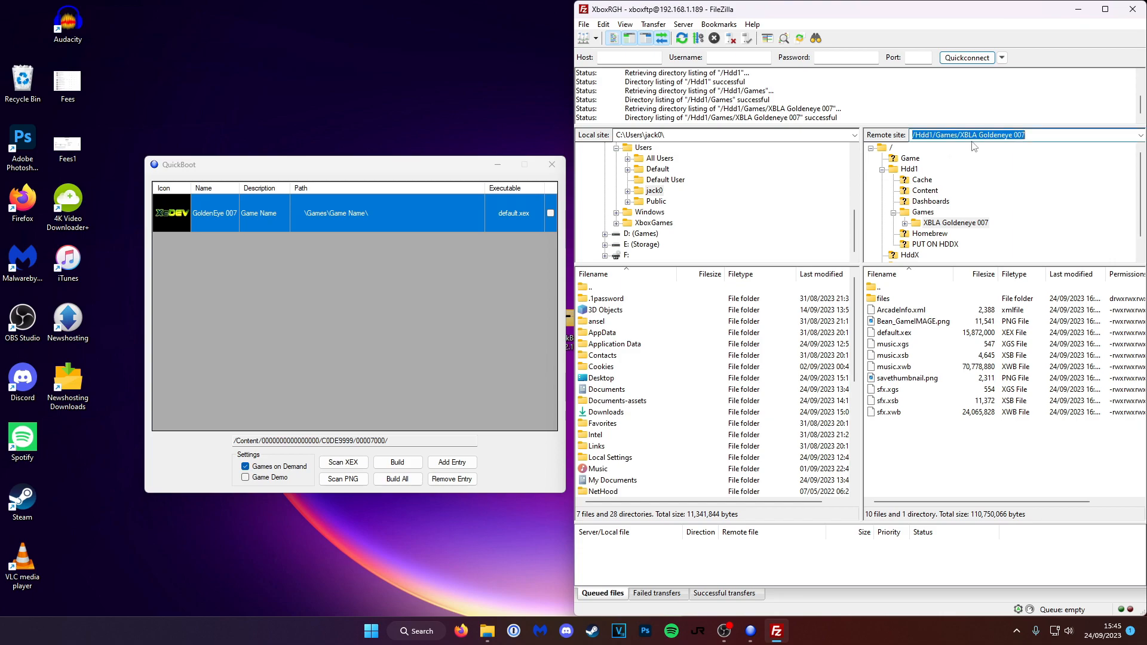
# Point the GoldenEye 007 entry at \Games\XBLA Goldeneye 007\ with default.xex, flagged Games on Demand.
pyautogui.click(354, 212)
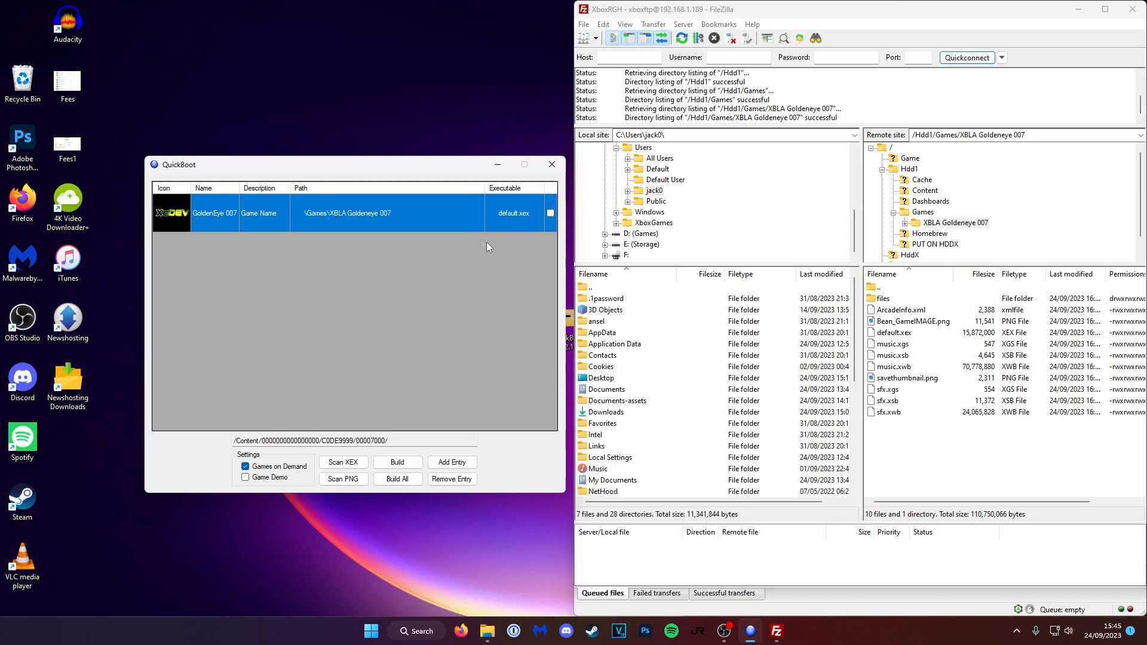
pyautogui.moveTo(523, 218)
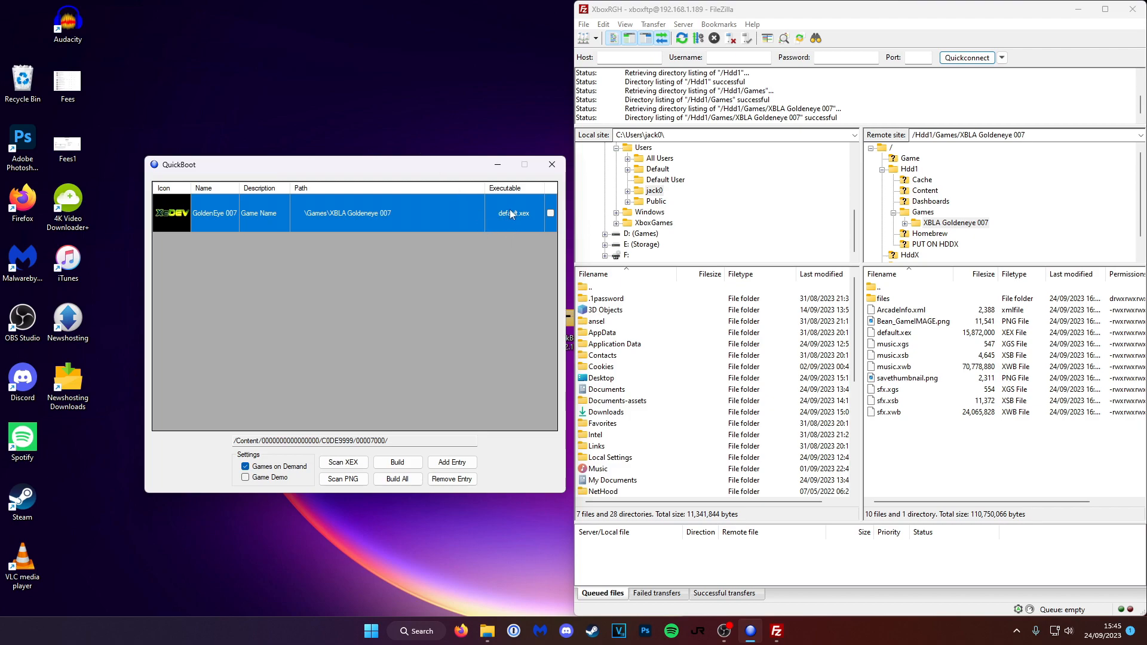
pyautogui.moveTo(525, 224)
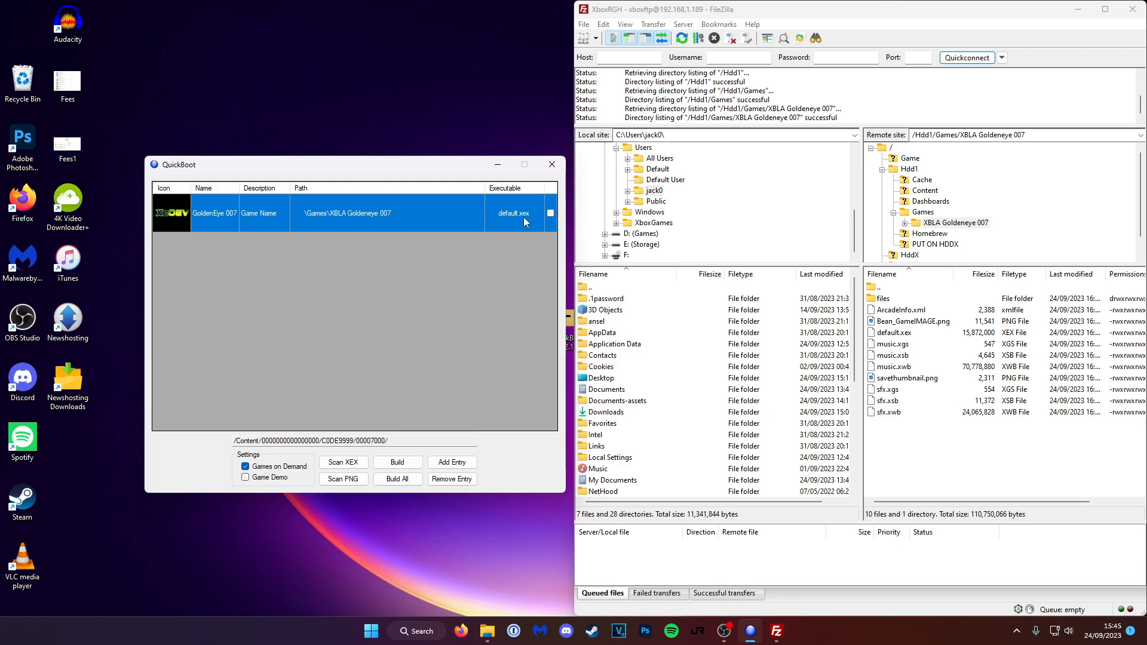
pyautogui.moveTo(491, 220)
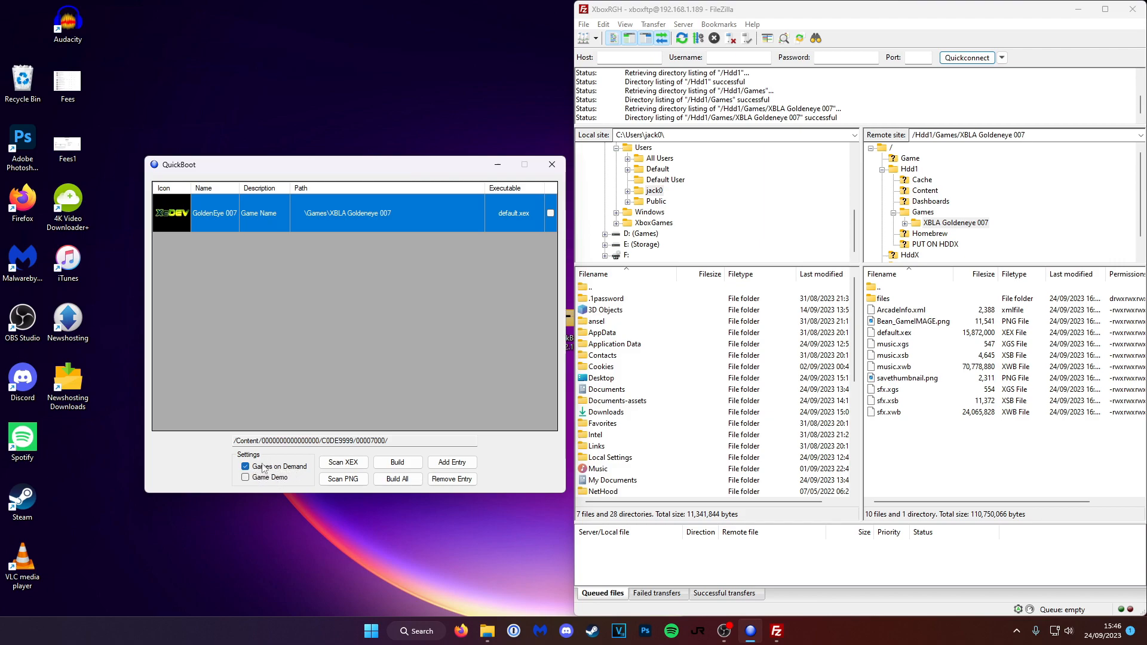
pyautogui.moveTo(262, 487)
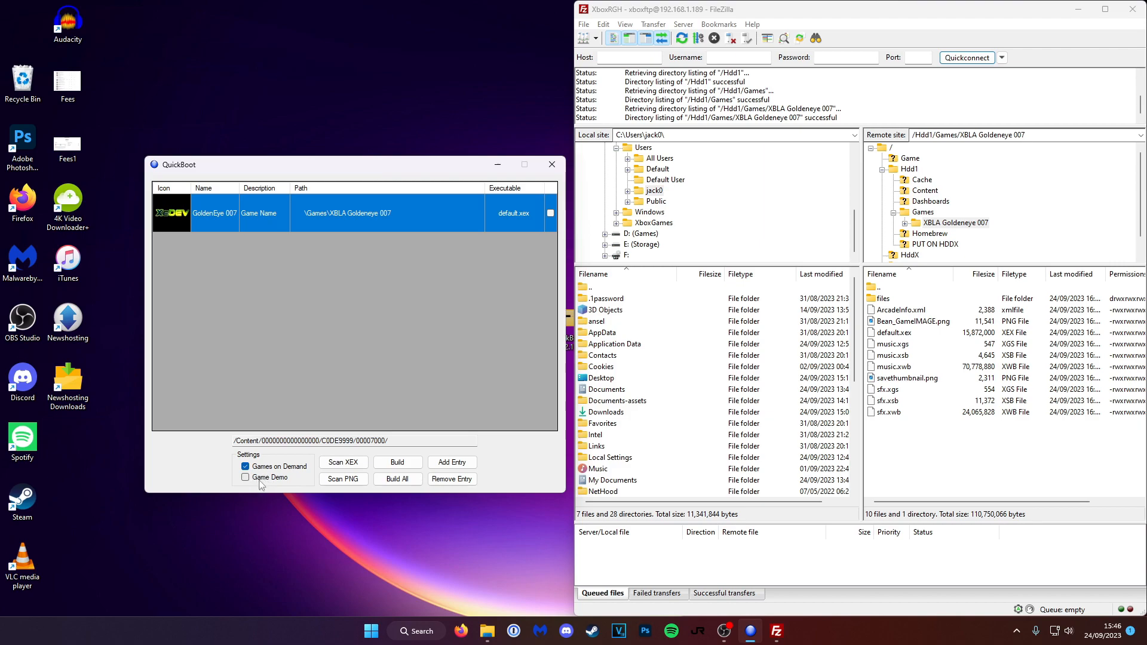
pyautogui.moveTo(277, 467)
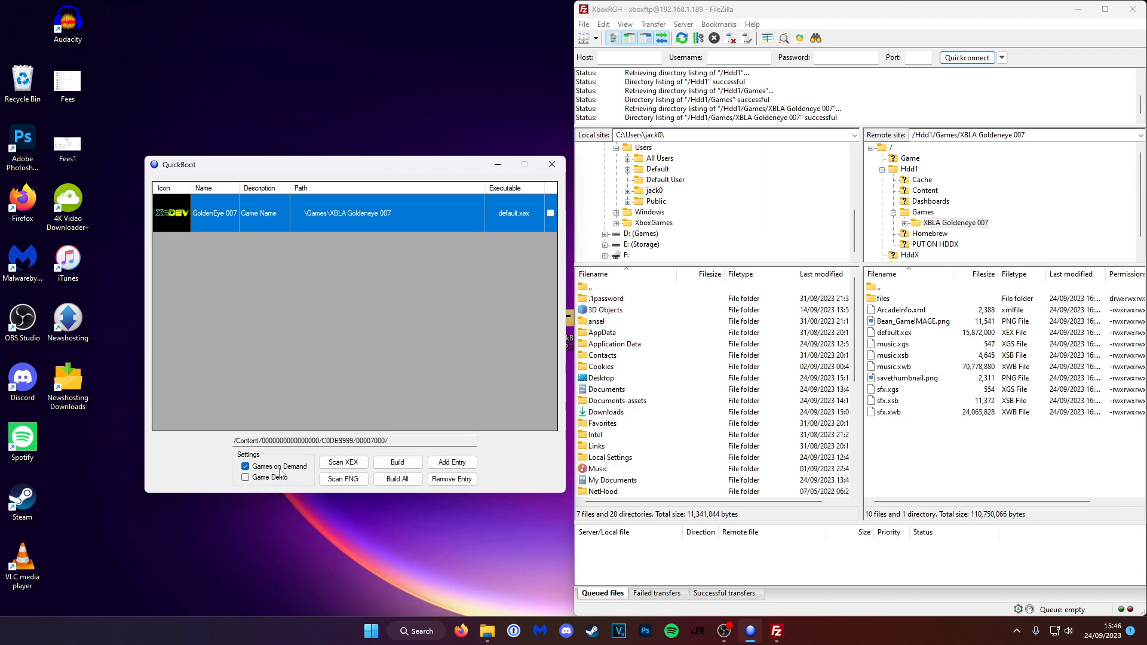
# Build the GoldenEye 007 container into the local Content folder, declining the direct Xbox upload.
pyautogui.click(246, 466)
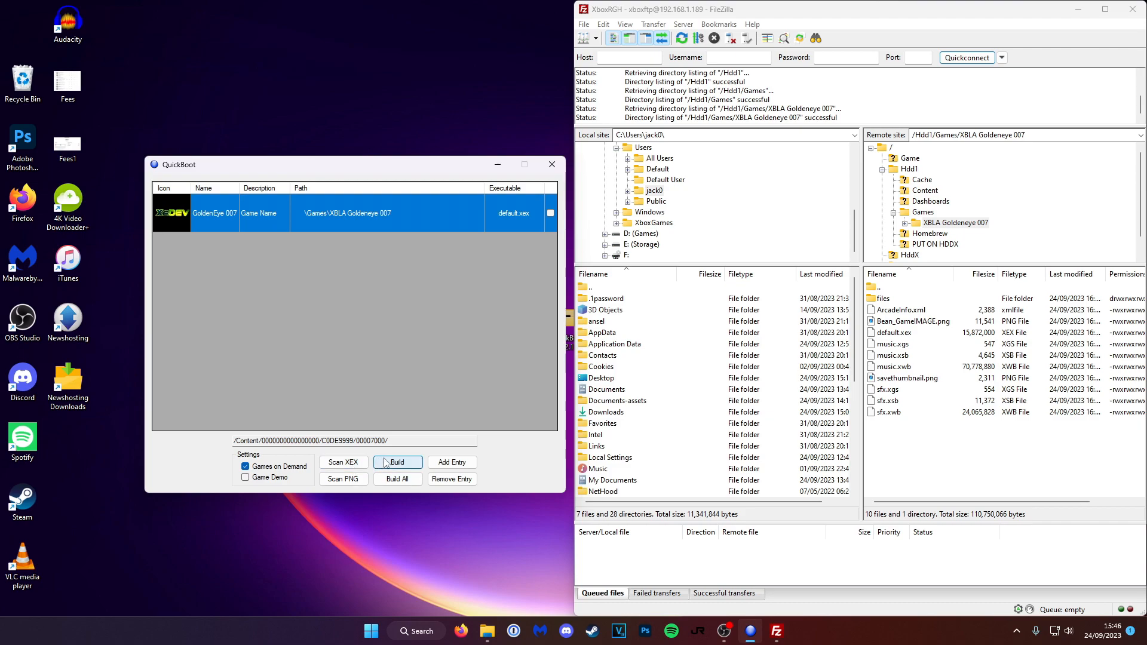
pyautogui.click(396, 462)
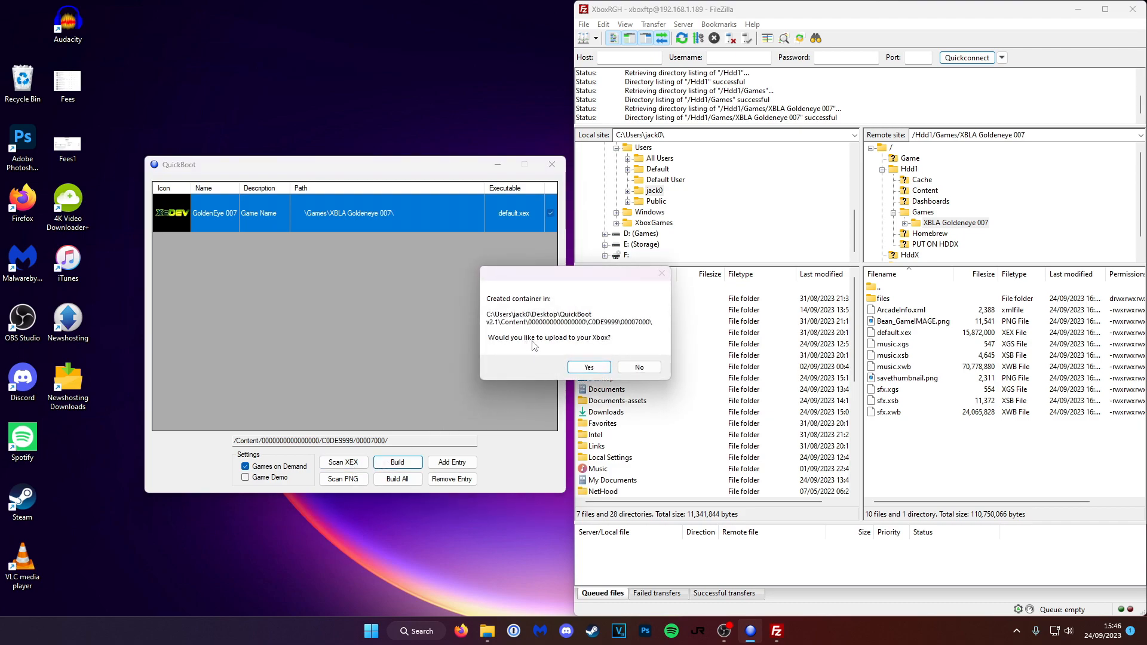
pyautogui.moveTo(589, 344)
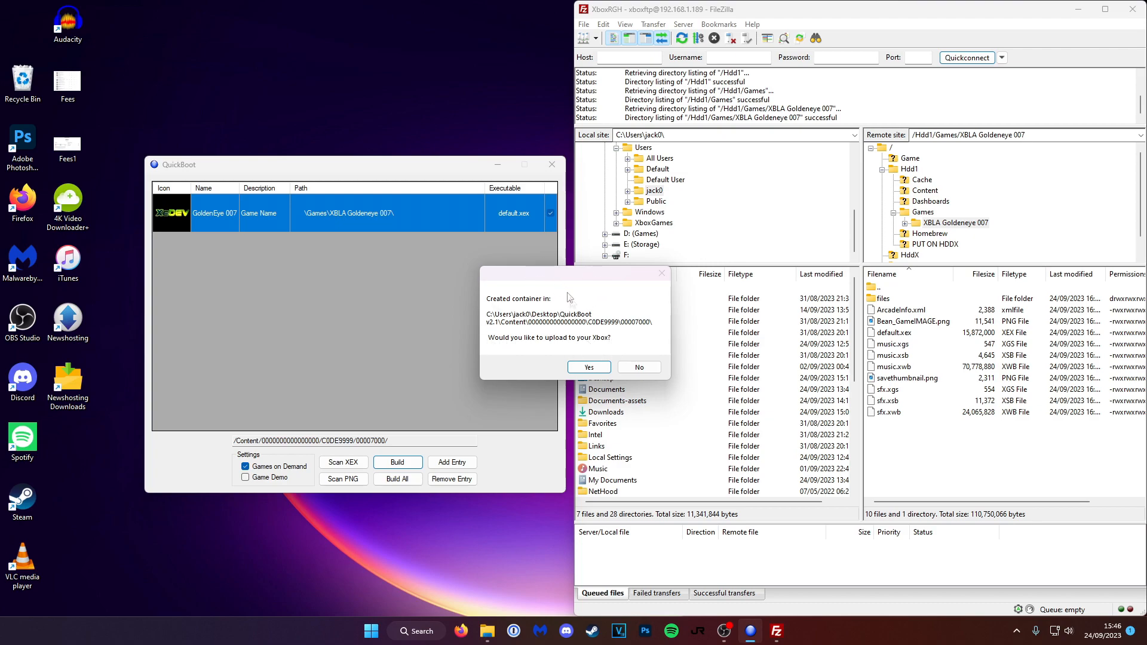
pyautogui.click(637, 367)
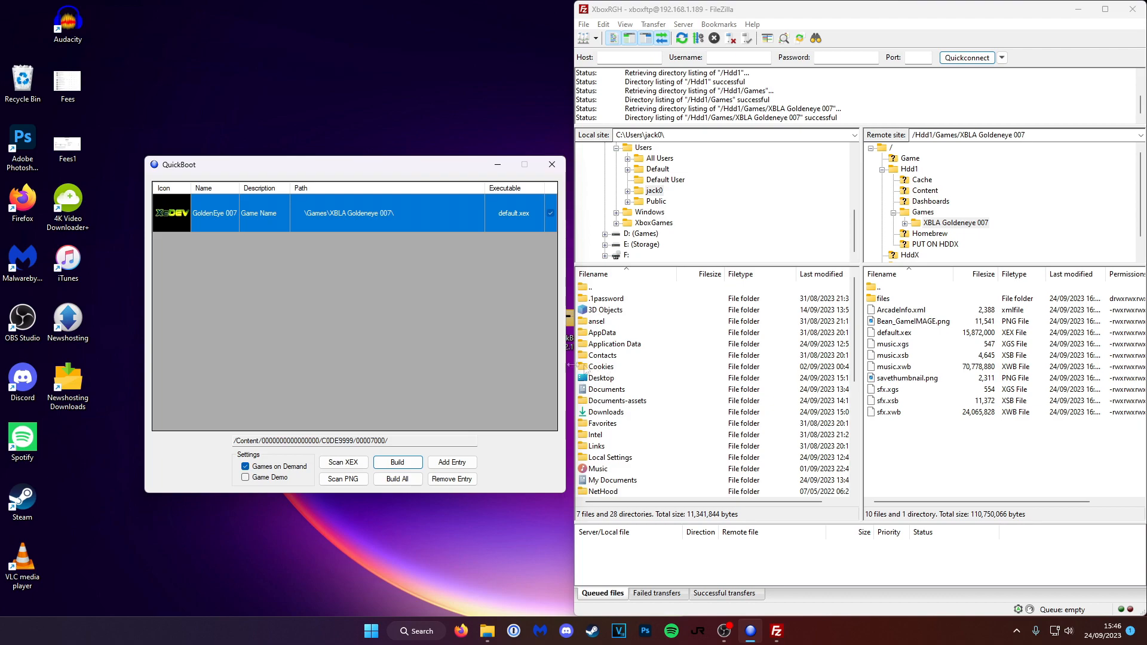
pyautogui.tripleClick(310, 441)
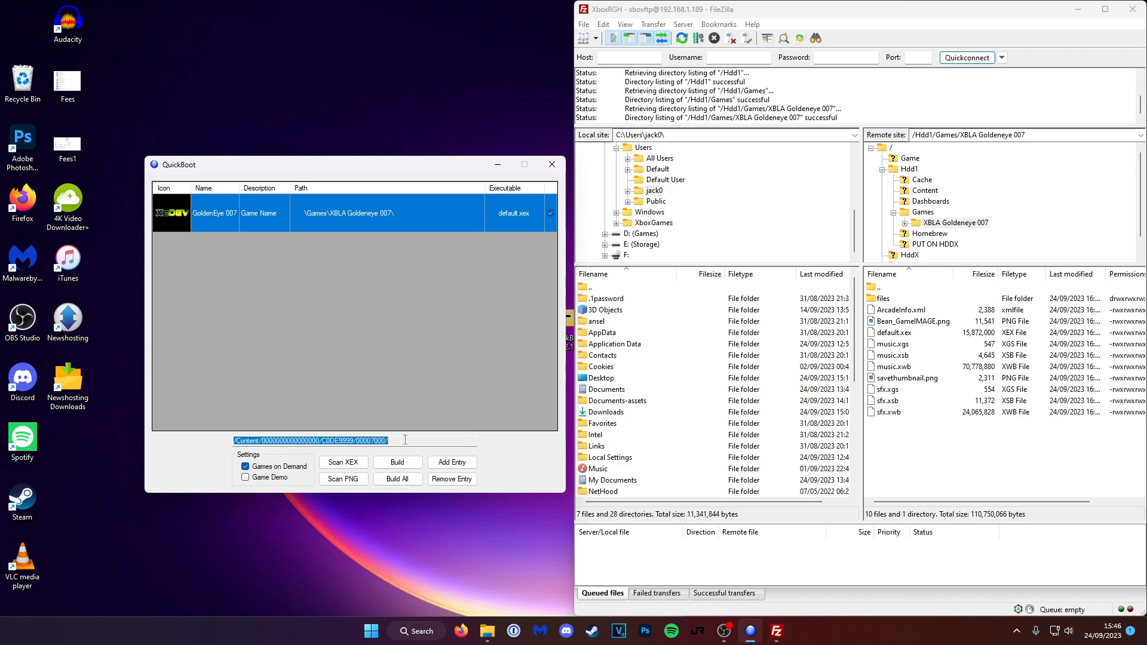
pyautogui.moveTo(352, 165); pyautogui.dragTo(307, 163)
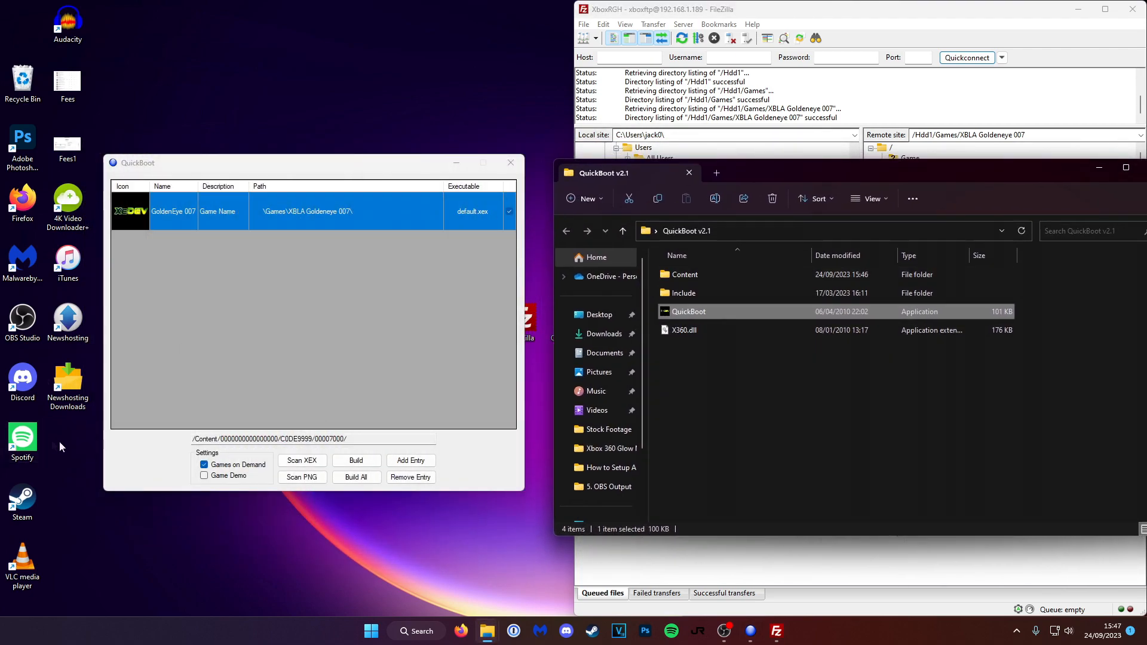
pyautogui.doubleClick(684, 274)
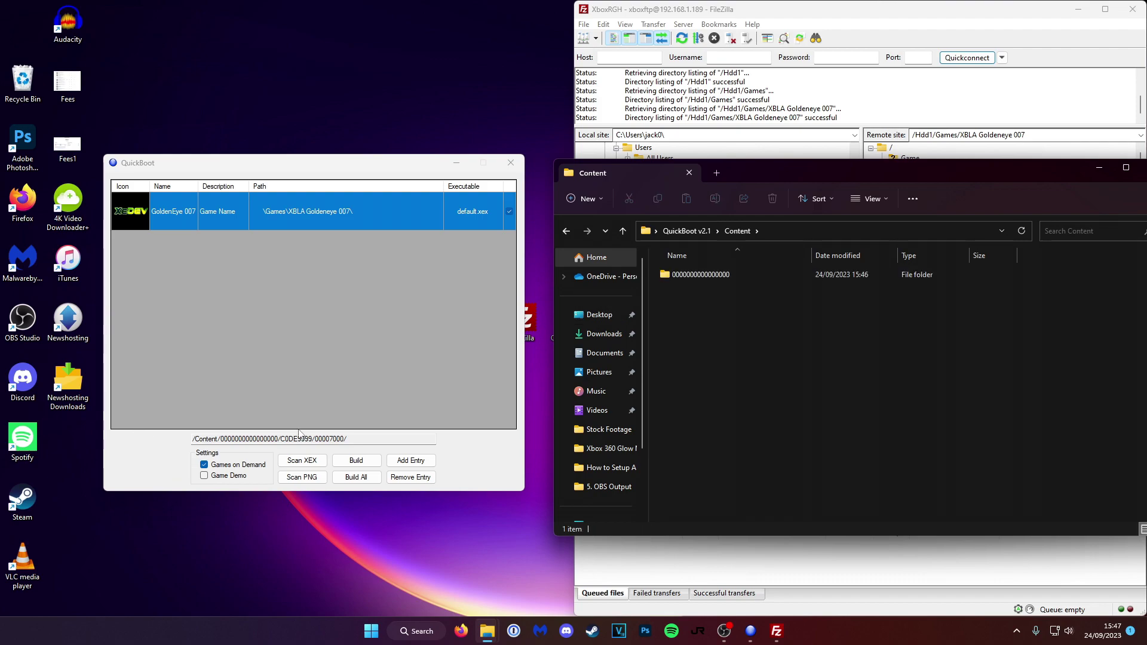
pyautogui.doubleClick(702, 275)
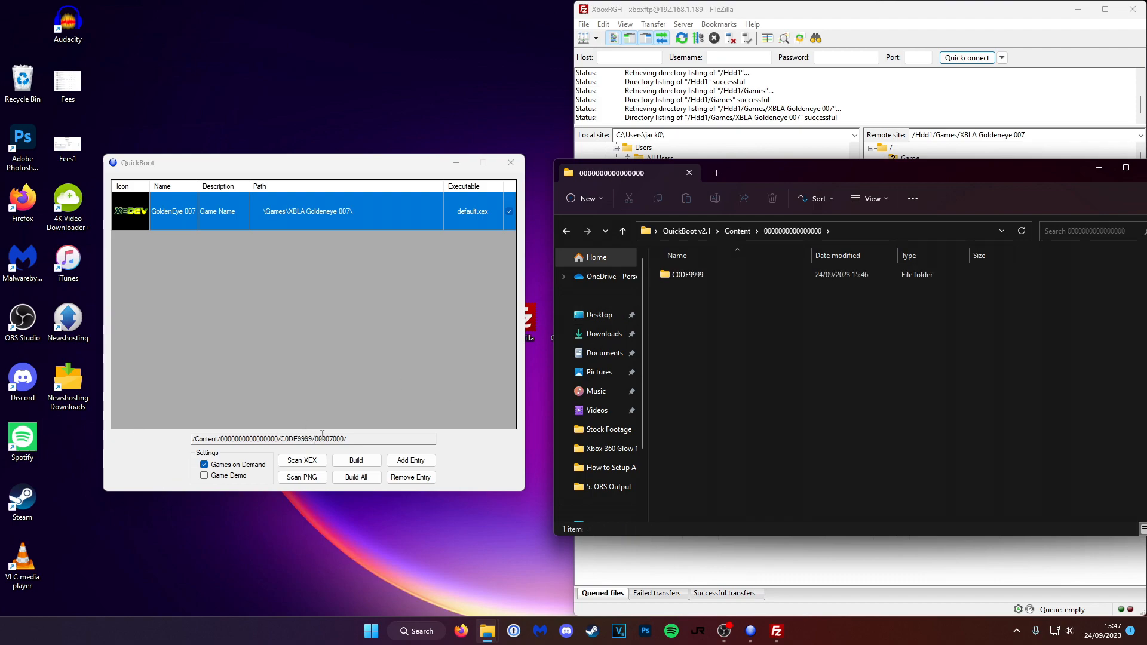
pyautogui.doubleClick(686, 275)
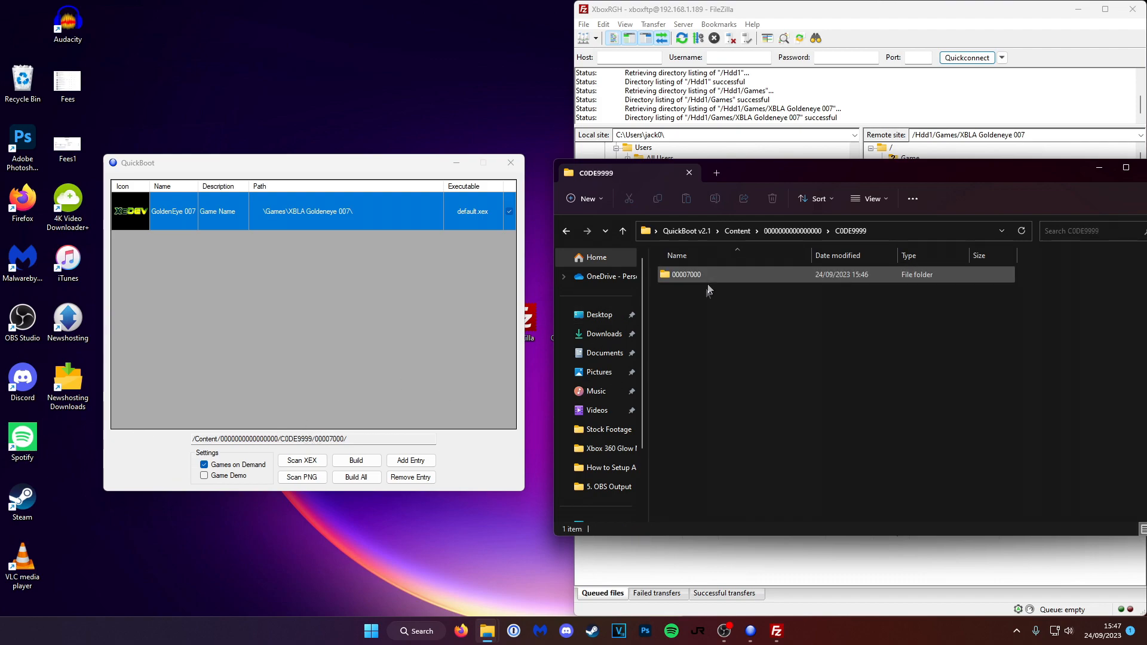
pyautogui.doubleClick(686, 275)
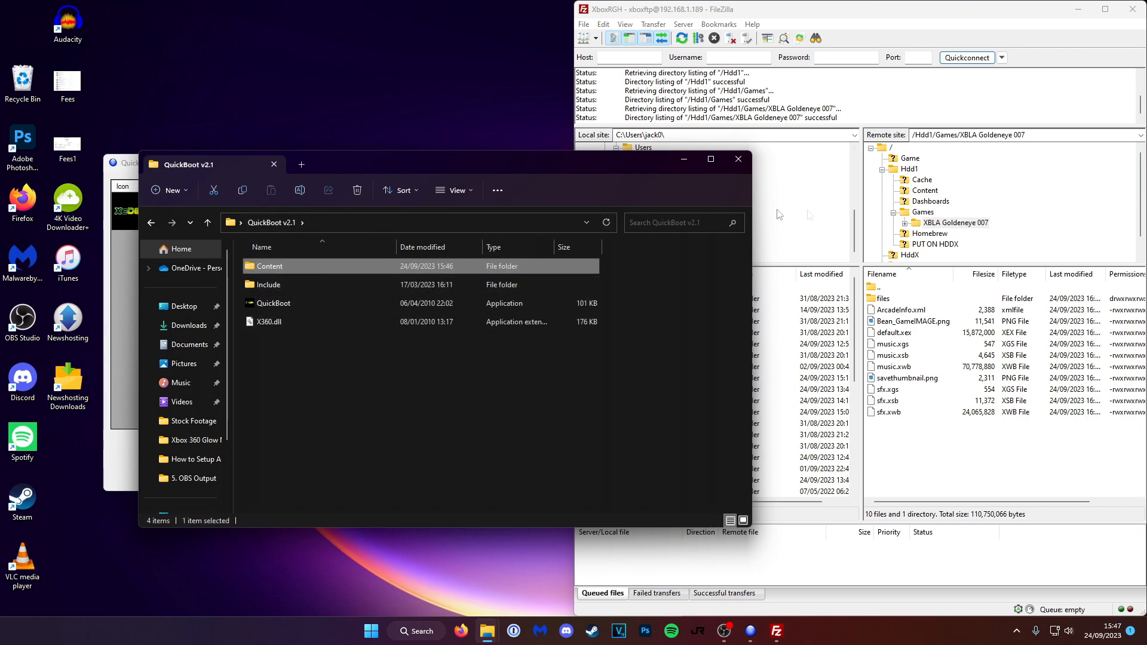
pyautogui.click(910, 168)
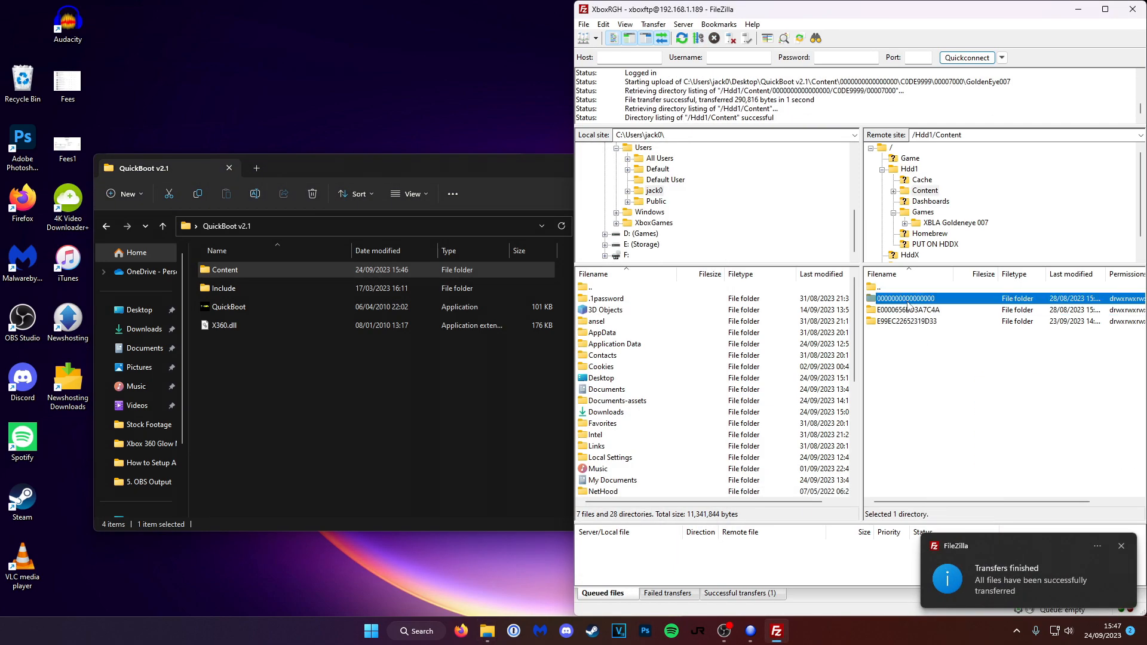
pyautogui.doubleClick(909, 298)
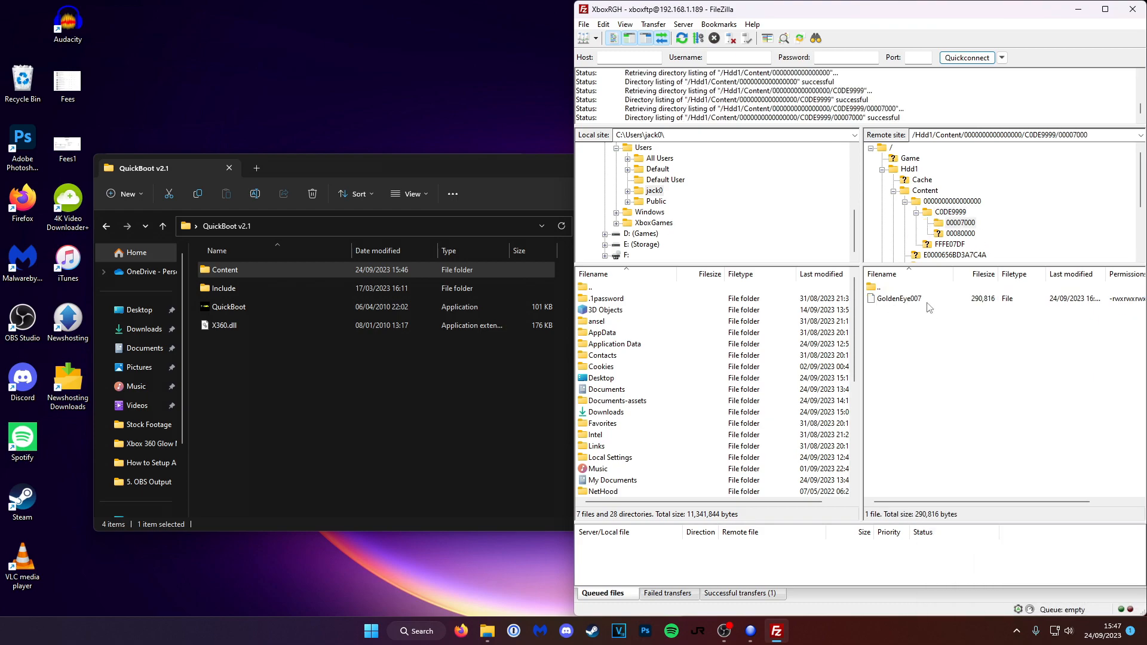
pyautogui.moveTo(900, 319)
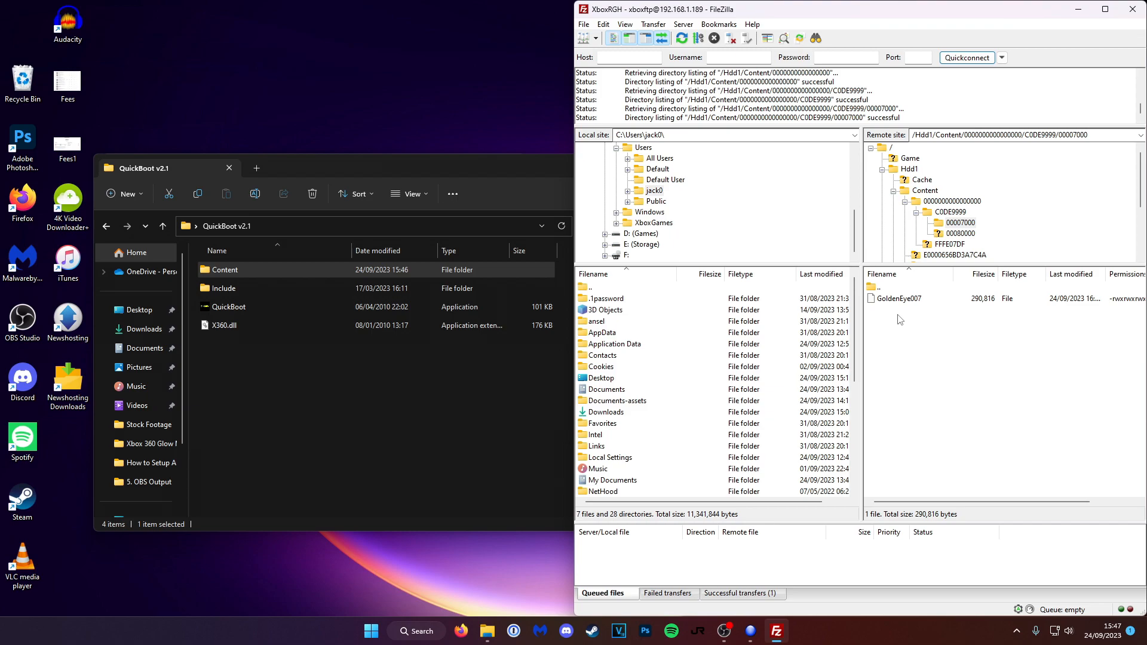